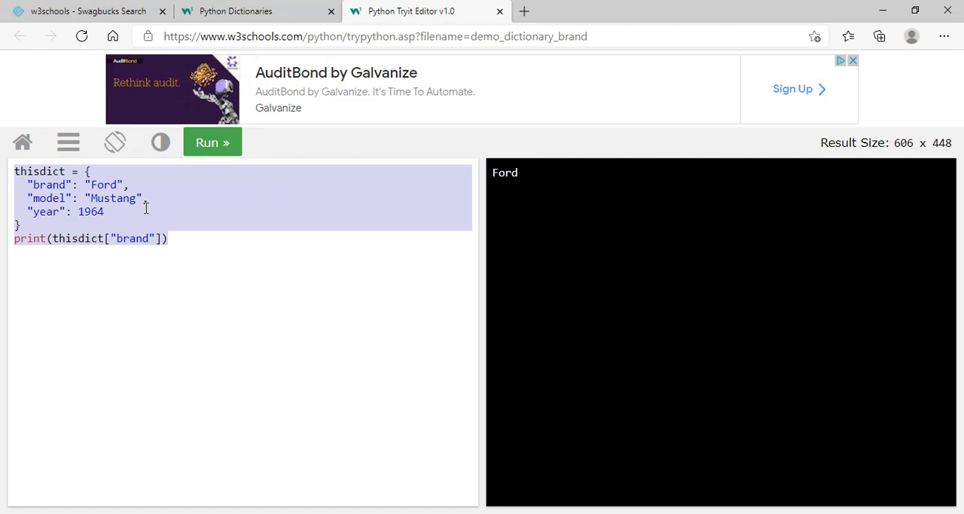
mouse_move(187, 194)
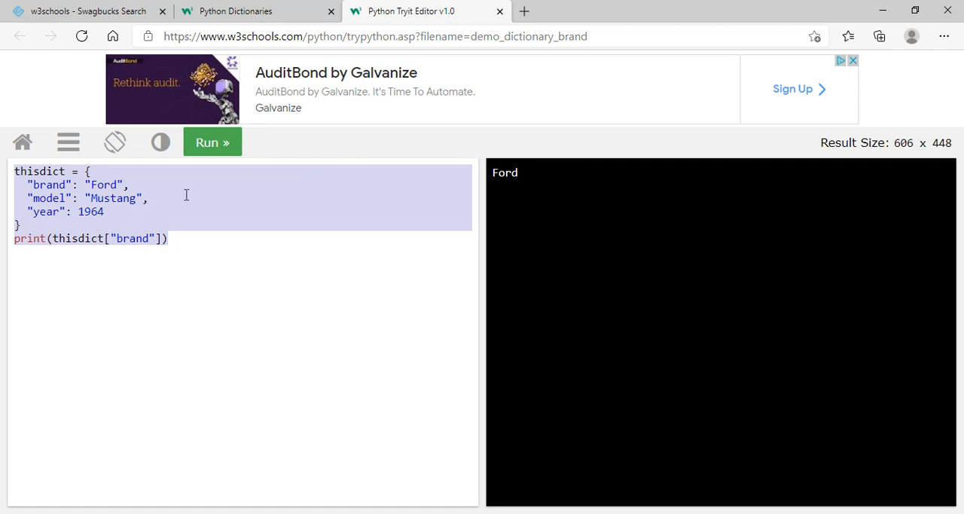
mouse_move(199, 476)
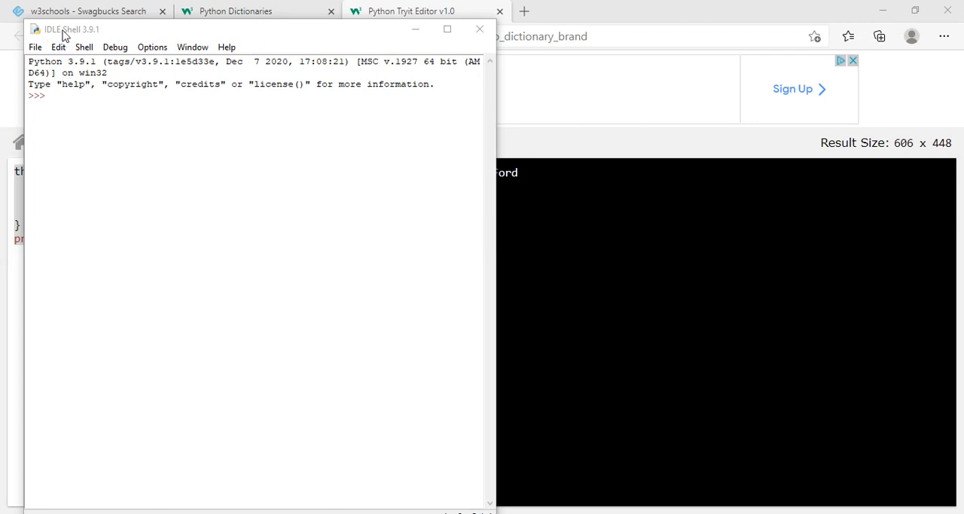
mouse_move(93, 43)
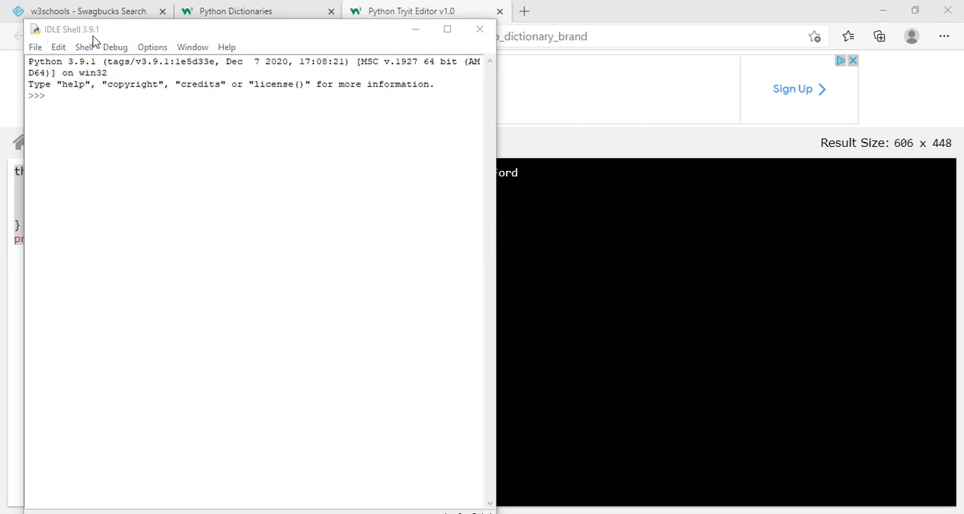
Focus the Python 3.9.1 Shell window and bring up its File menu.
click(68, 96)
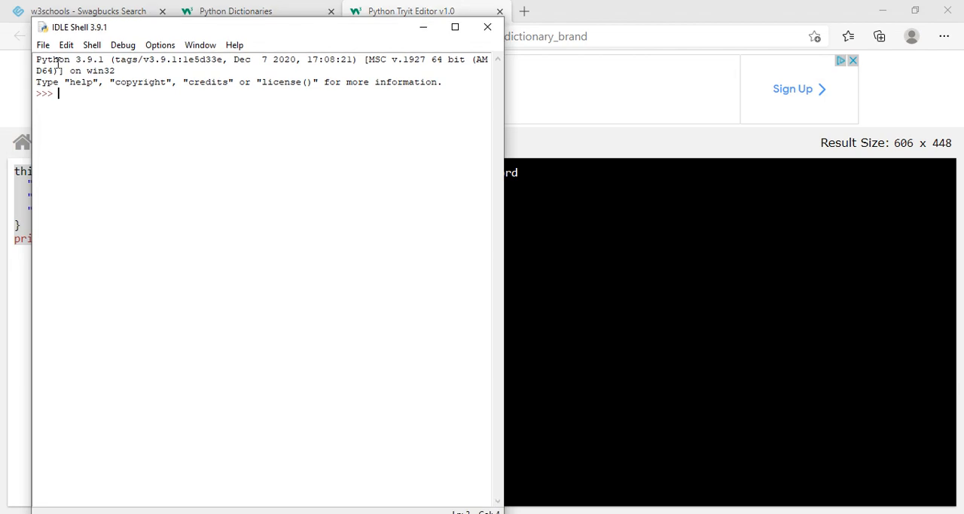
click(42, 45)
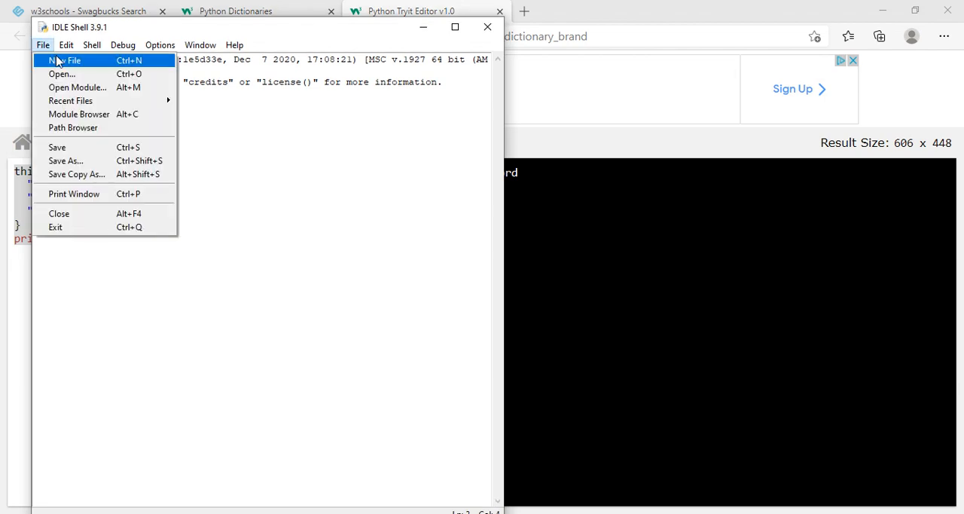
Start a new untitled script and paste in the thisdict Ford/Mustang code with print(thisdict["brand"]).
click(67, 60)
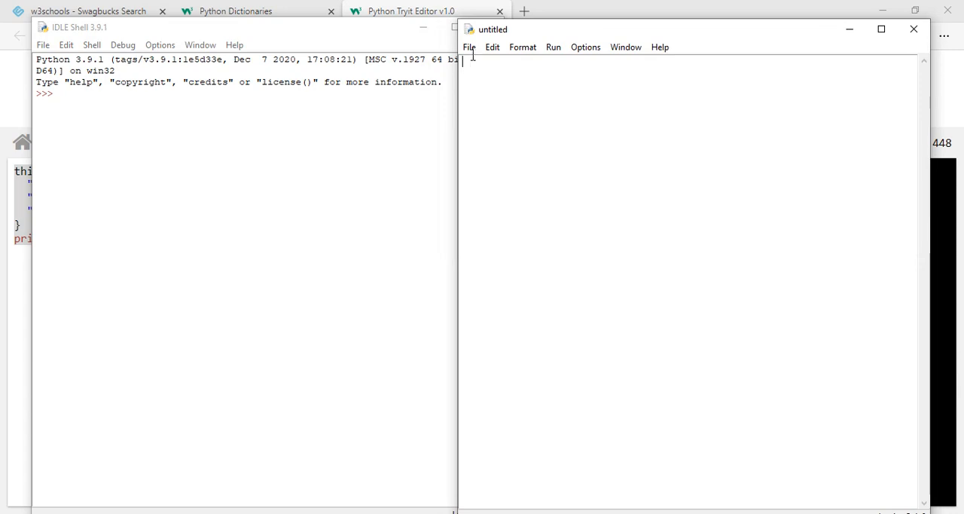
mouse_move(107, 51)
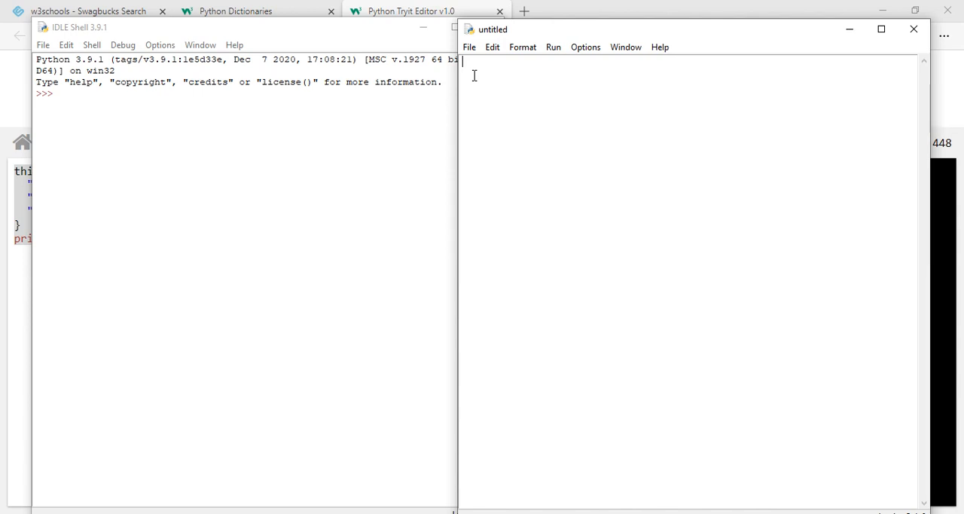
right_click(488, 73)
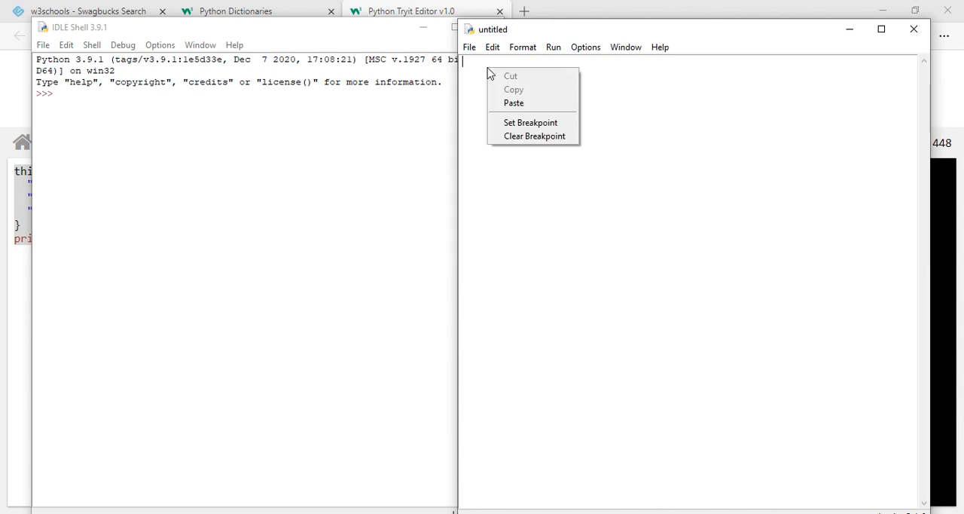
click(512, 103)
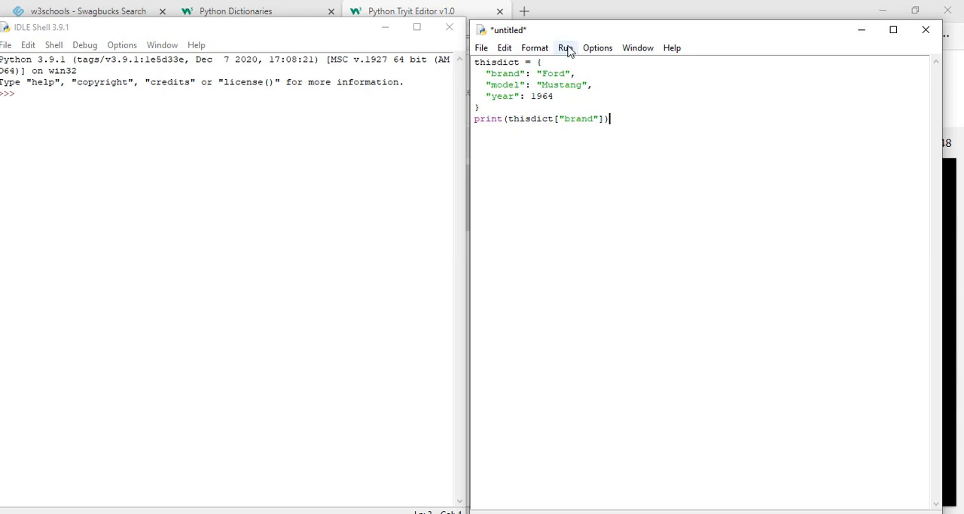
mouse_move(565, 48)
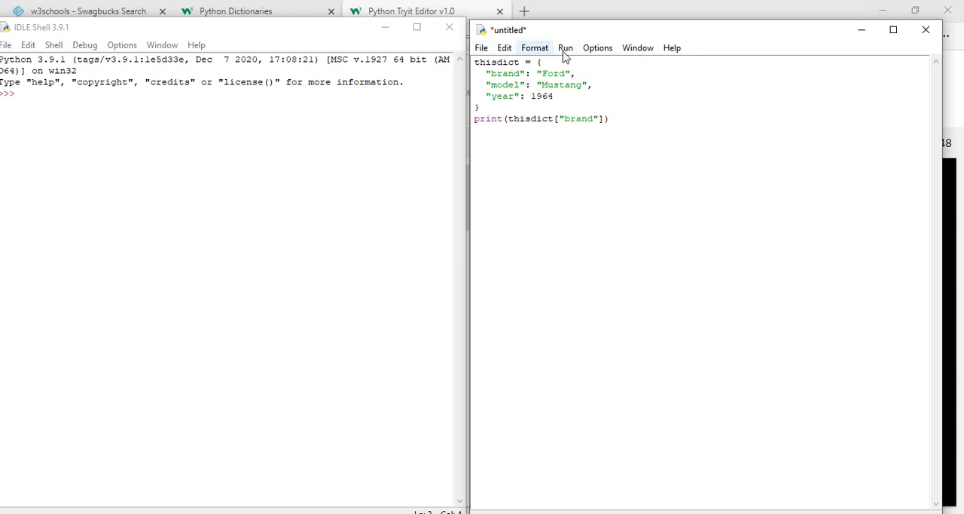
click(565, 48)
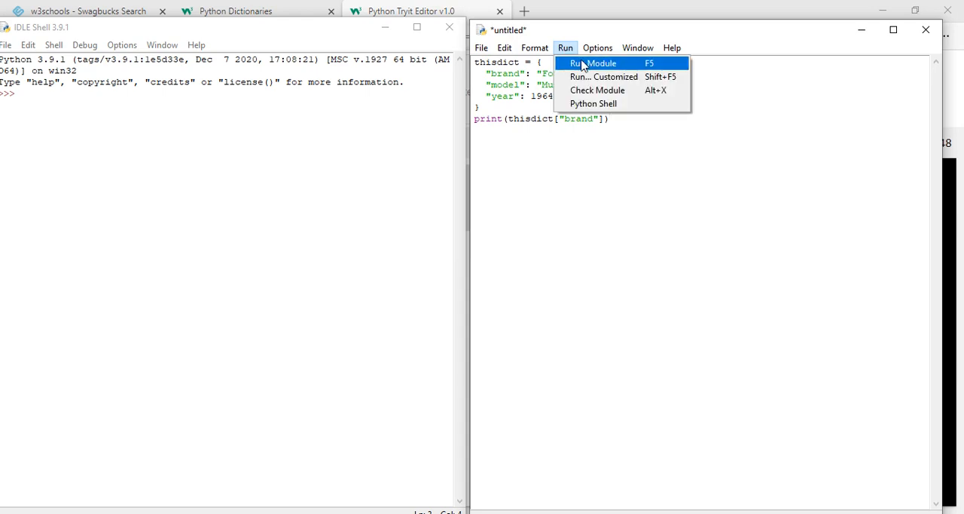
Run the untitled script as a module and agree to save it first.
click(593, 64)
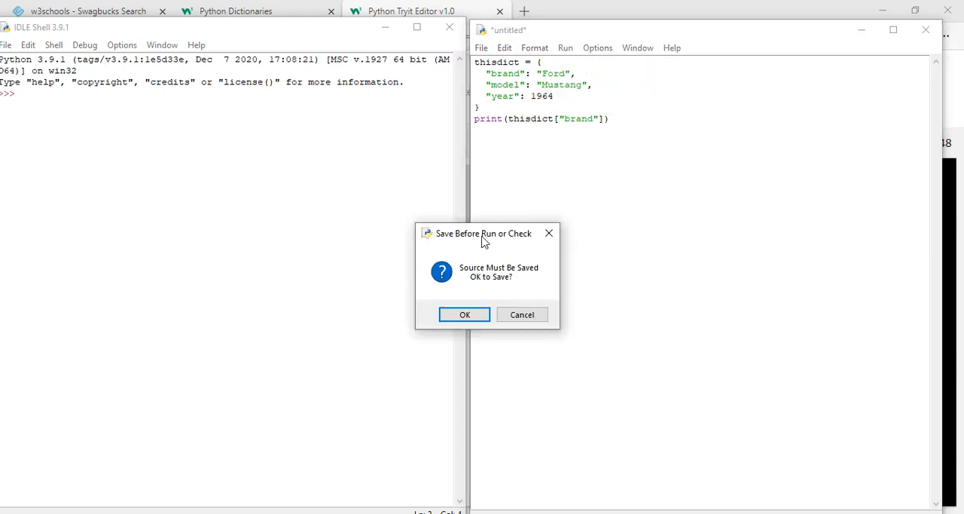
mouse_move(503, 294)
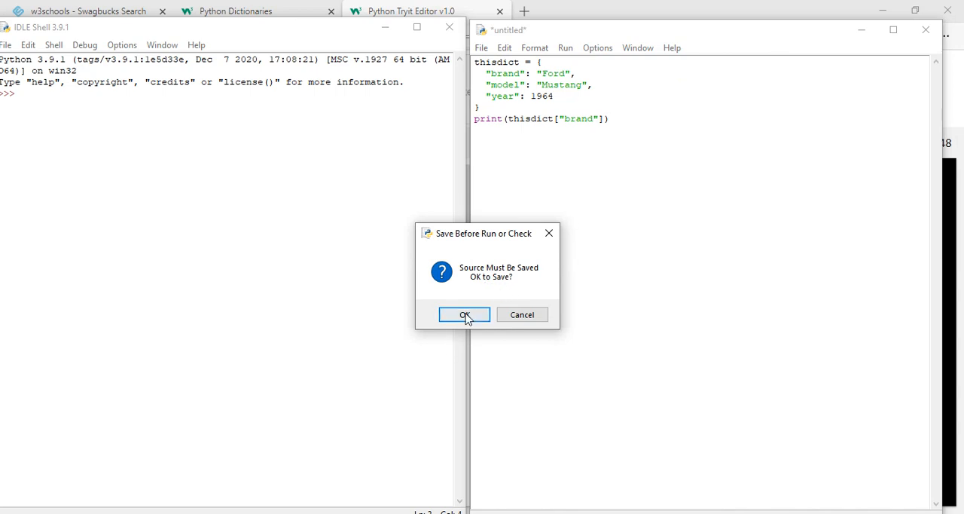
click(464, 313)
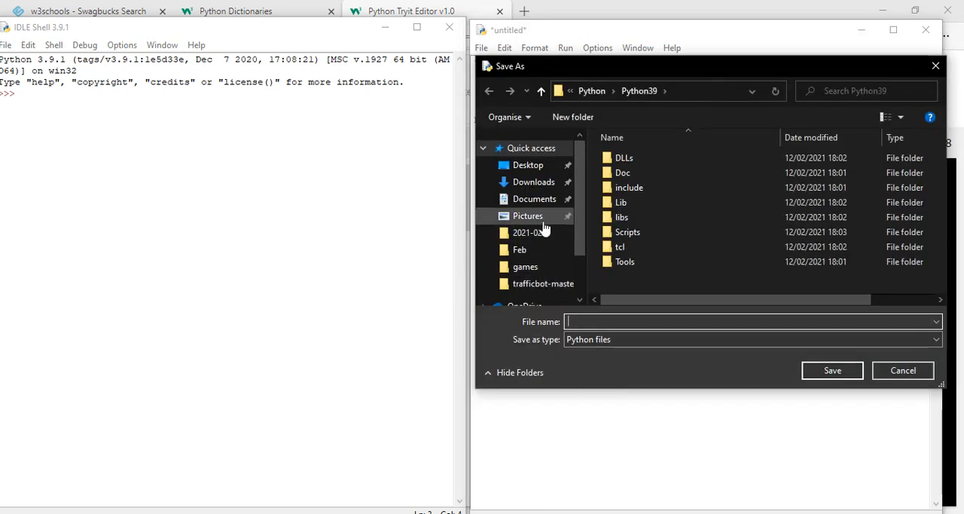
Navigate the Save As dialog into Documents and the trafficbot-master (1) folder.
click(534, 199)
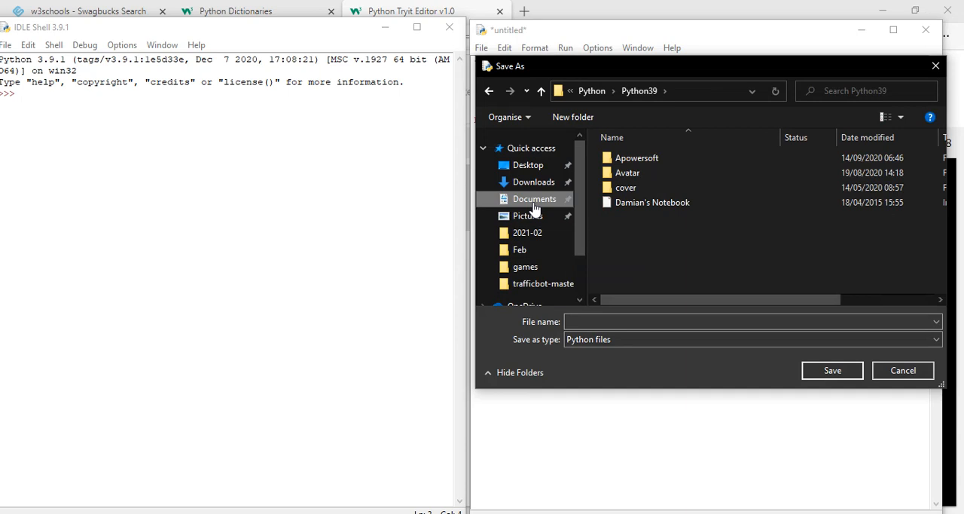
click(535, 199)
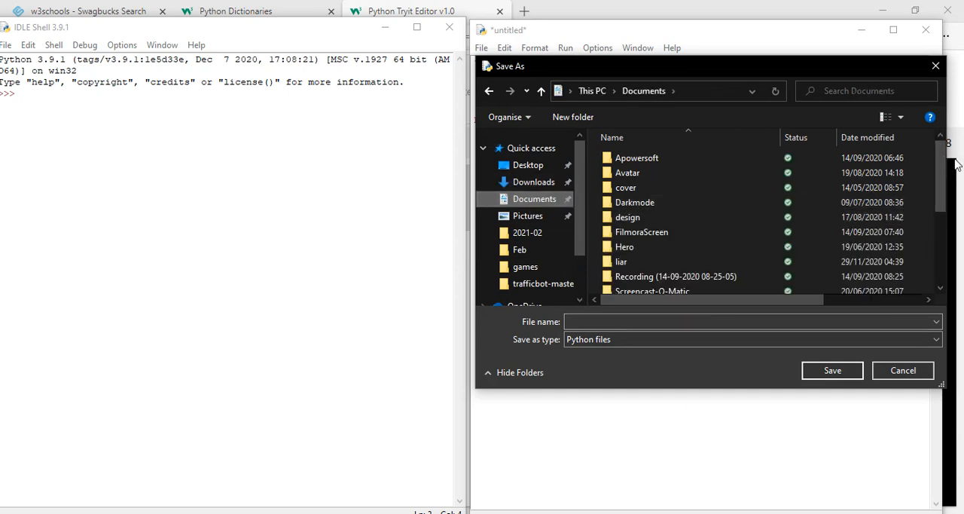
scroll(down, 3)
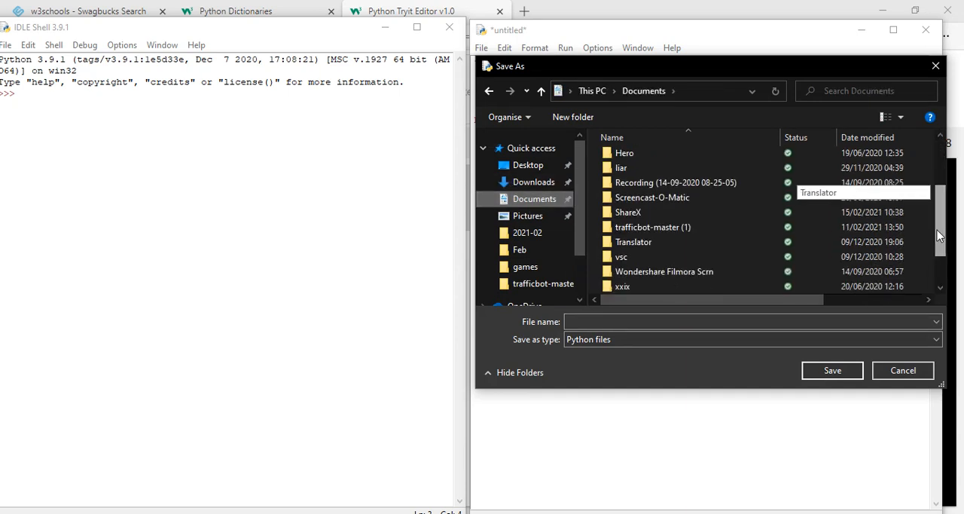
click(652, 226)
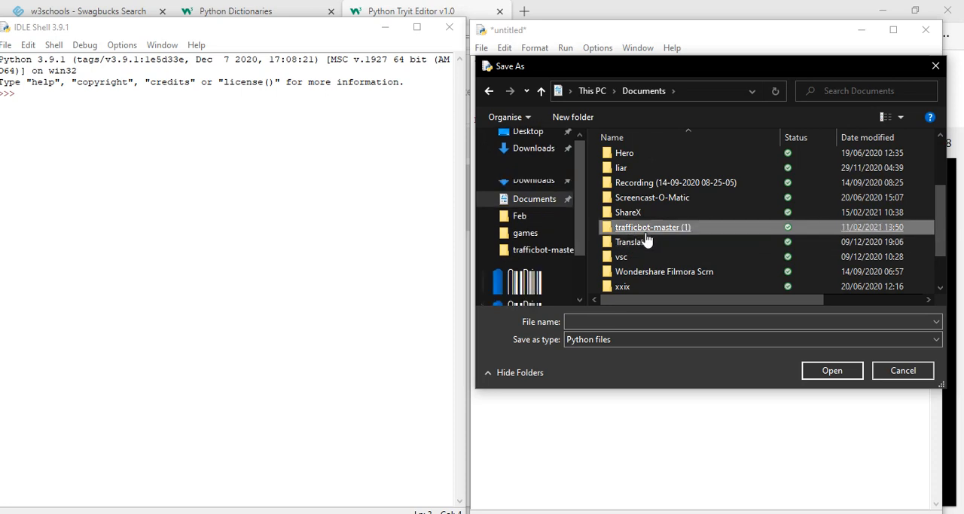
double_click(652, 226)
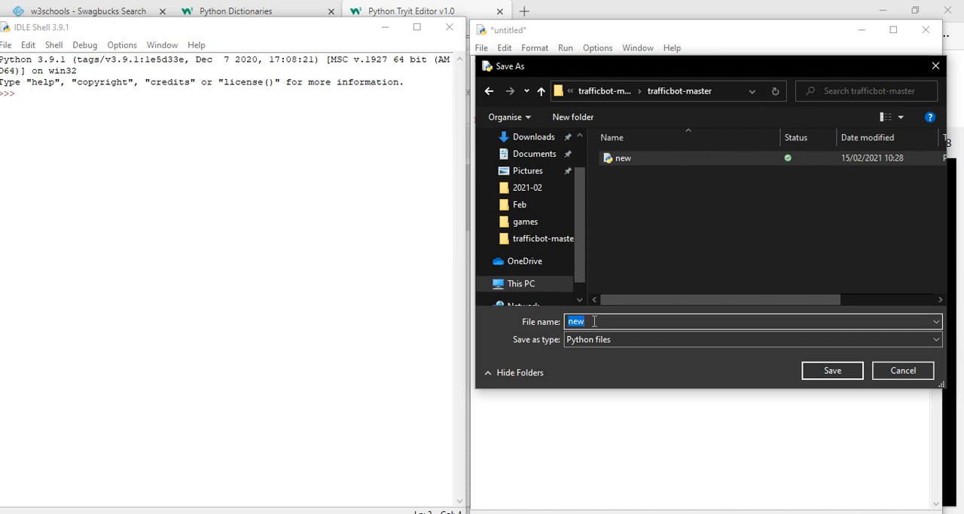
Save the script there as brand.py.
text(brand.p)
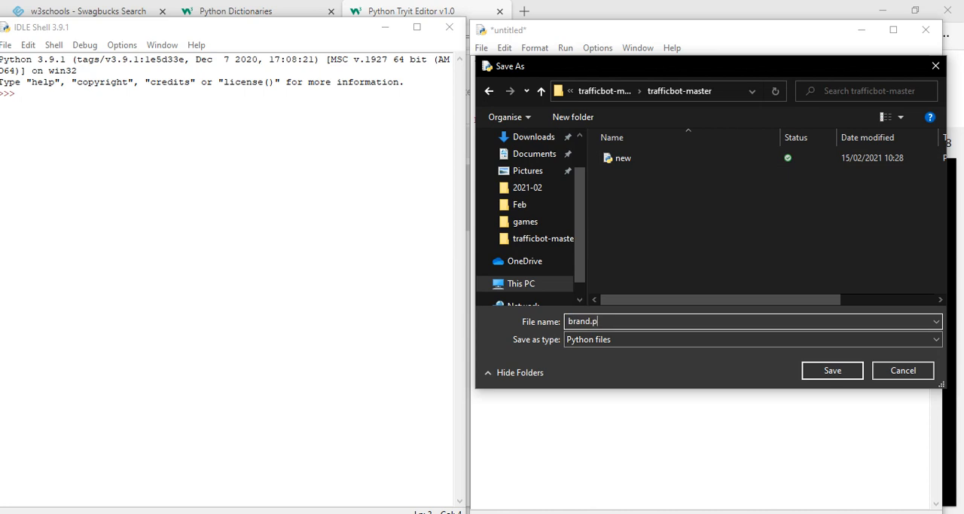
text(y)
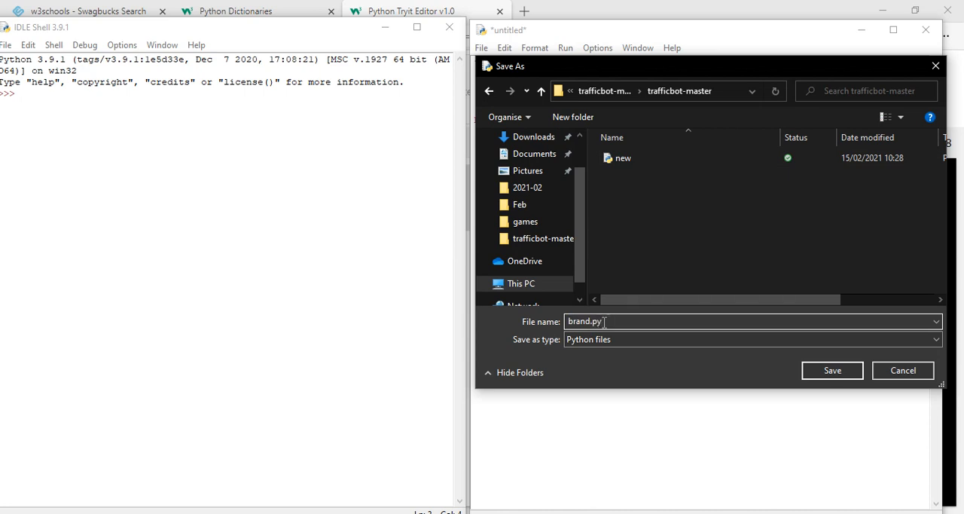
click(831, 370)
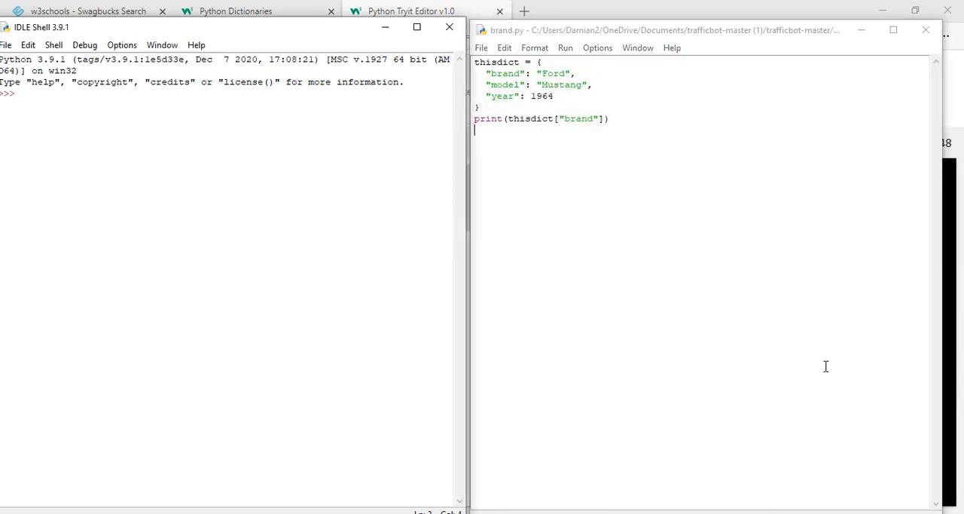
Run brand.py so the restarted shell prints Ford.
key(F5)
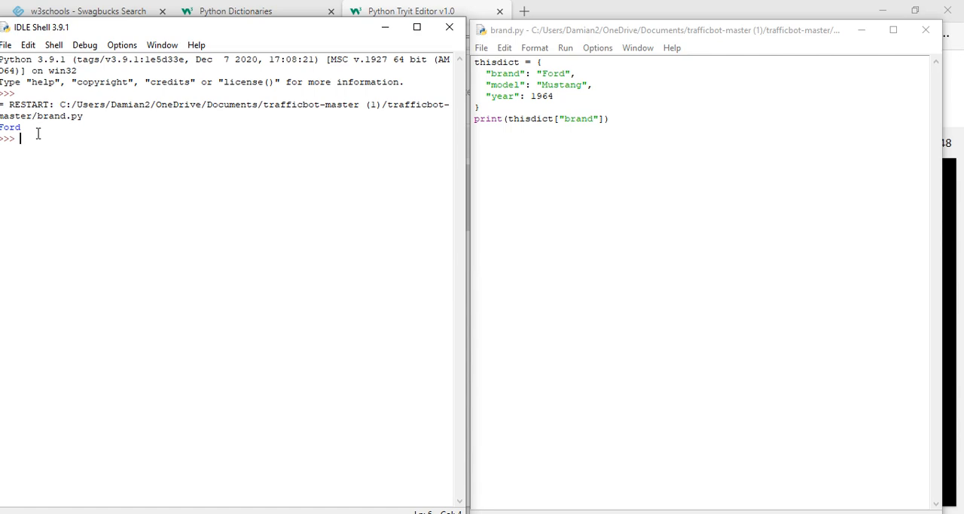
mouse_move(54, 142)
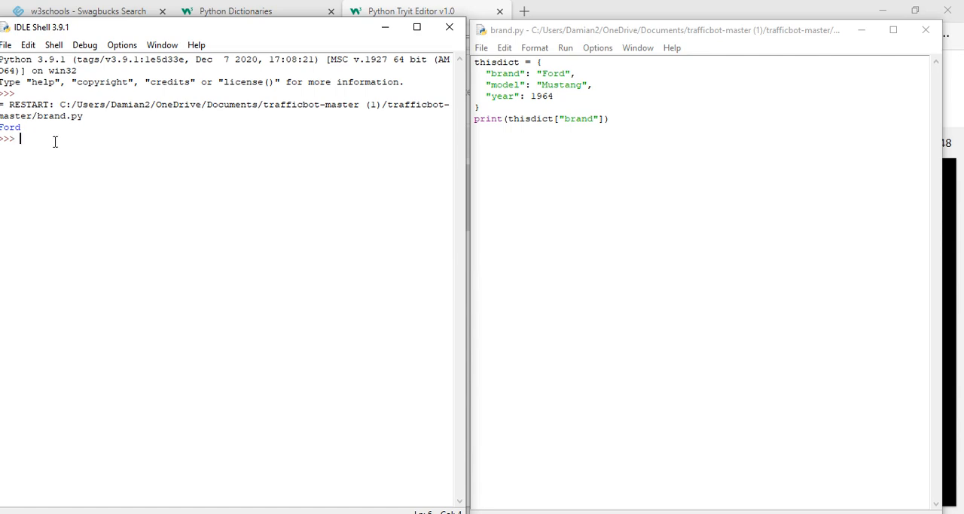
mouse_move(285, 32)
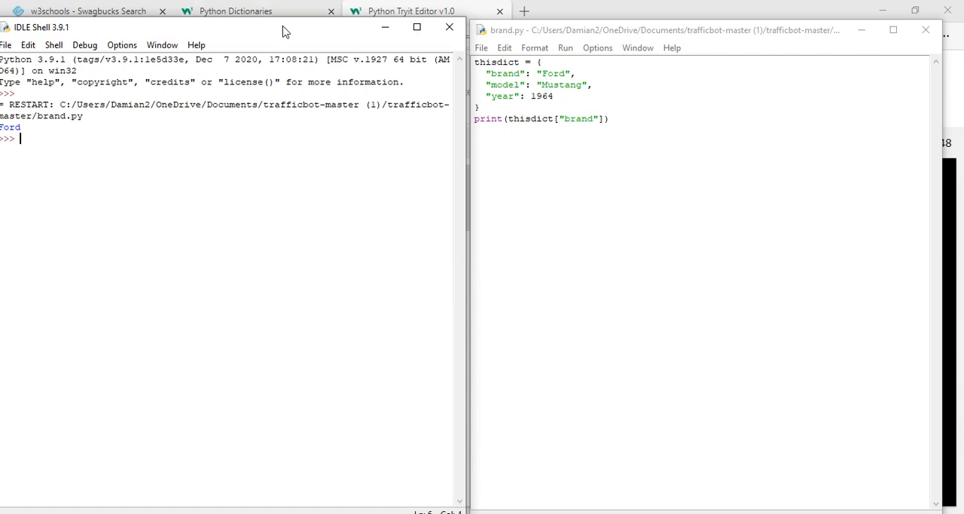
mouse_move(299, 21)
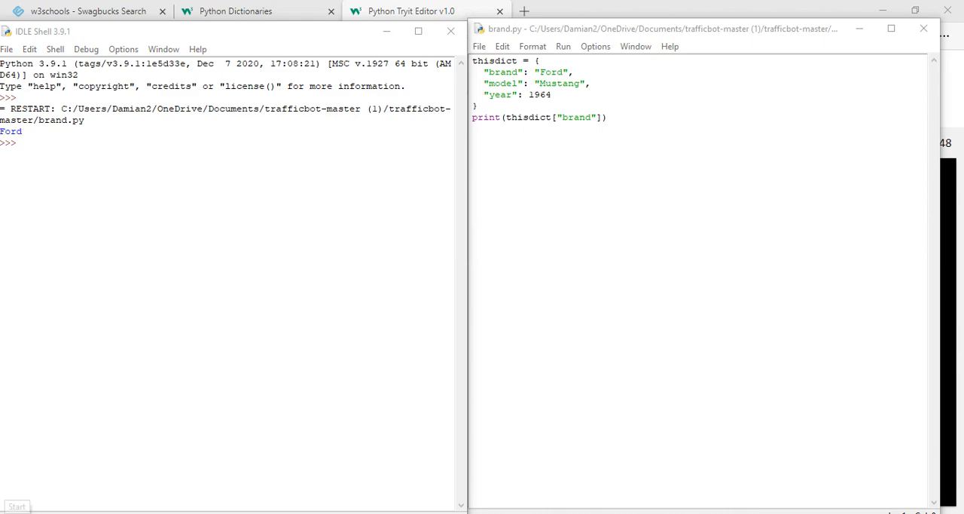
click(17, 506)
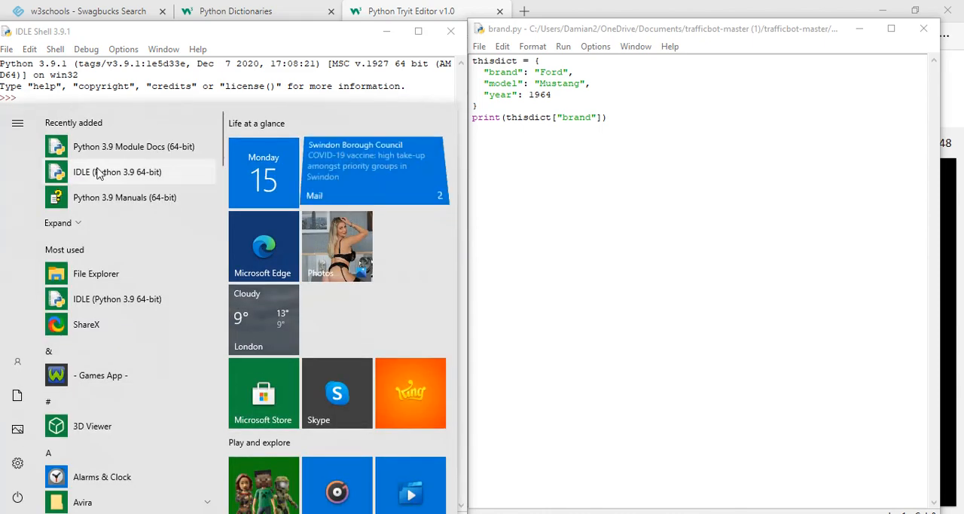
key(F5)
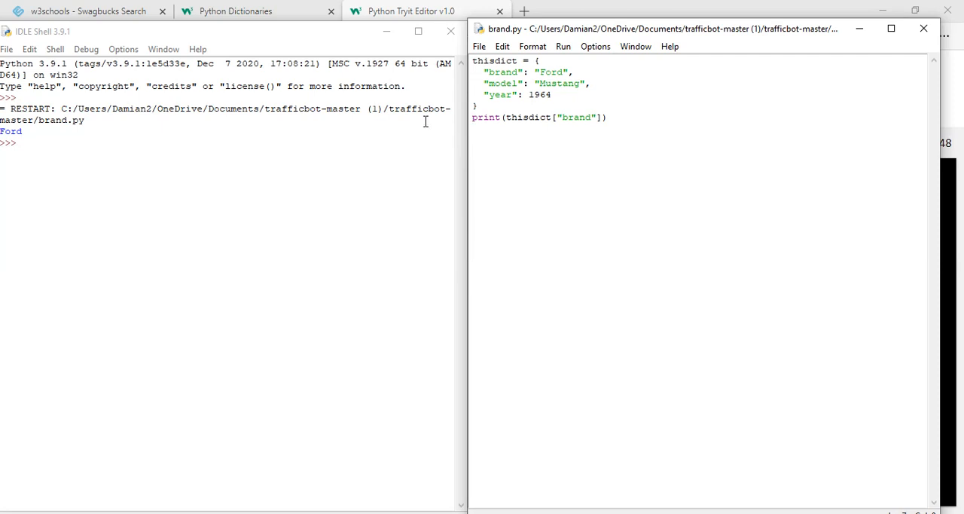